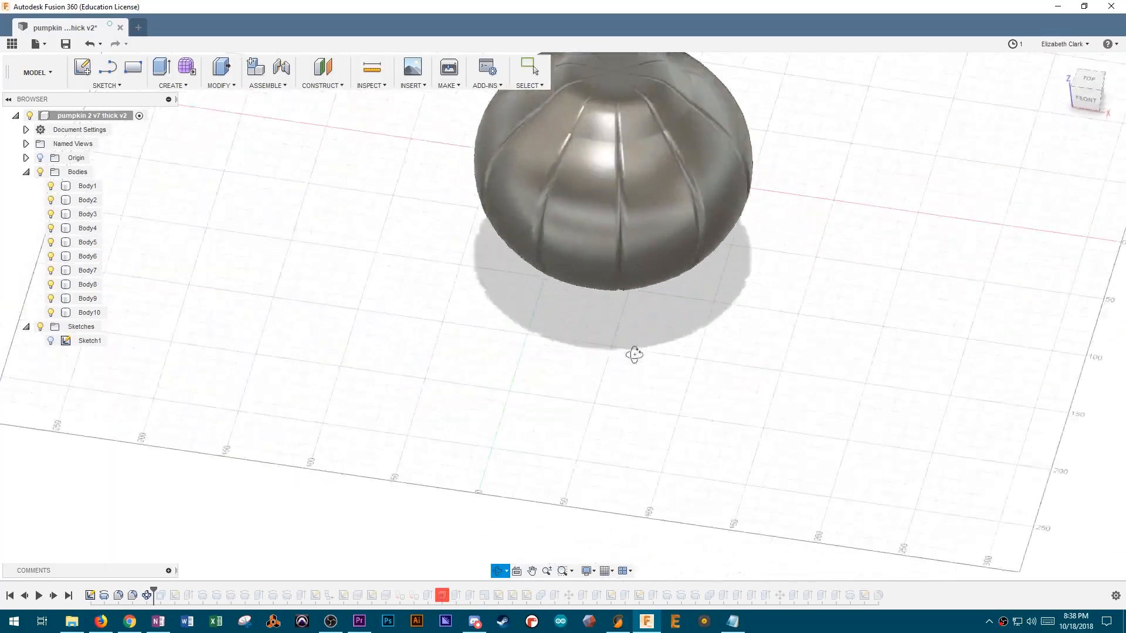
- Orbit the view around the ribbed pumpkin to inspect the curled stem and face sketches
drag(634, 354, 675, 328)
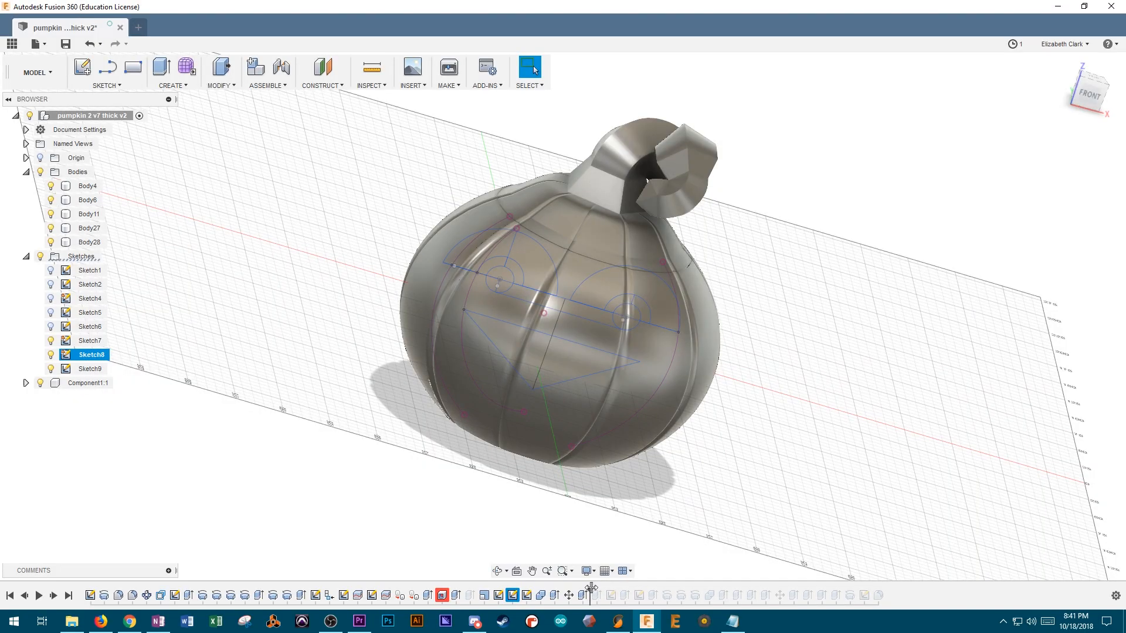
click(50, 386)
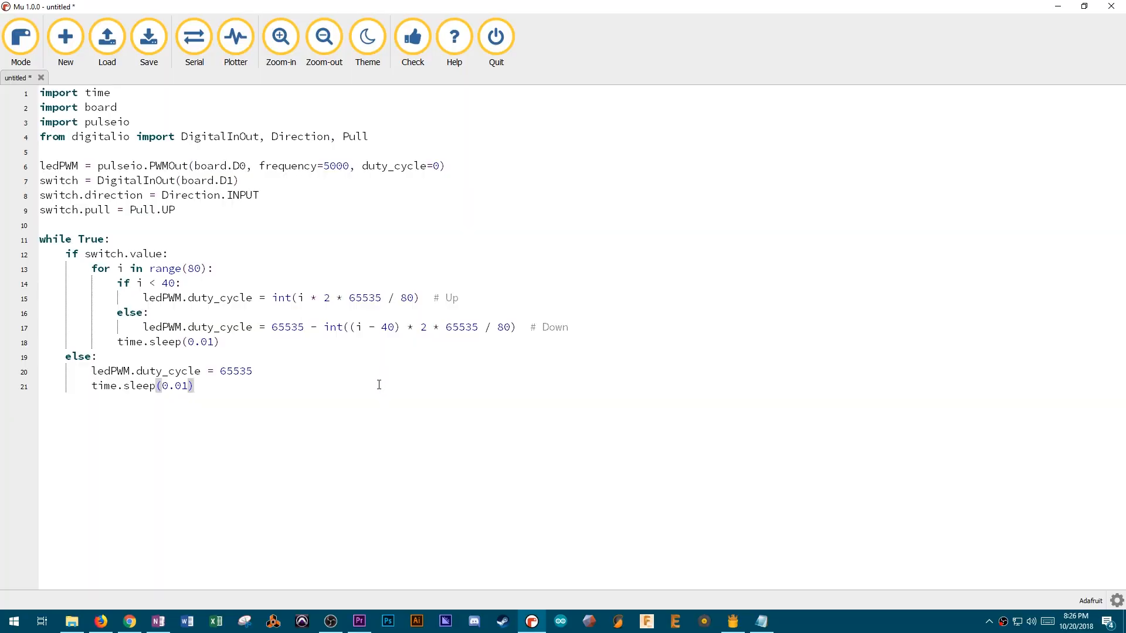
mouse_move(286, 289)
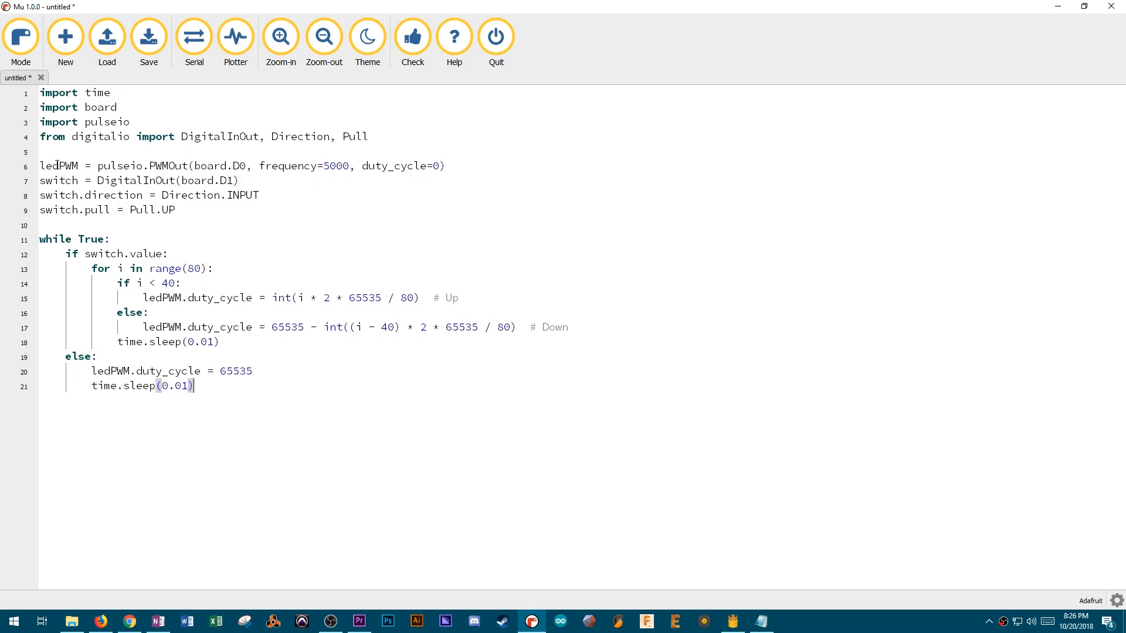
double_click(66, 166)
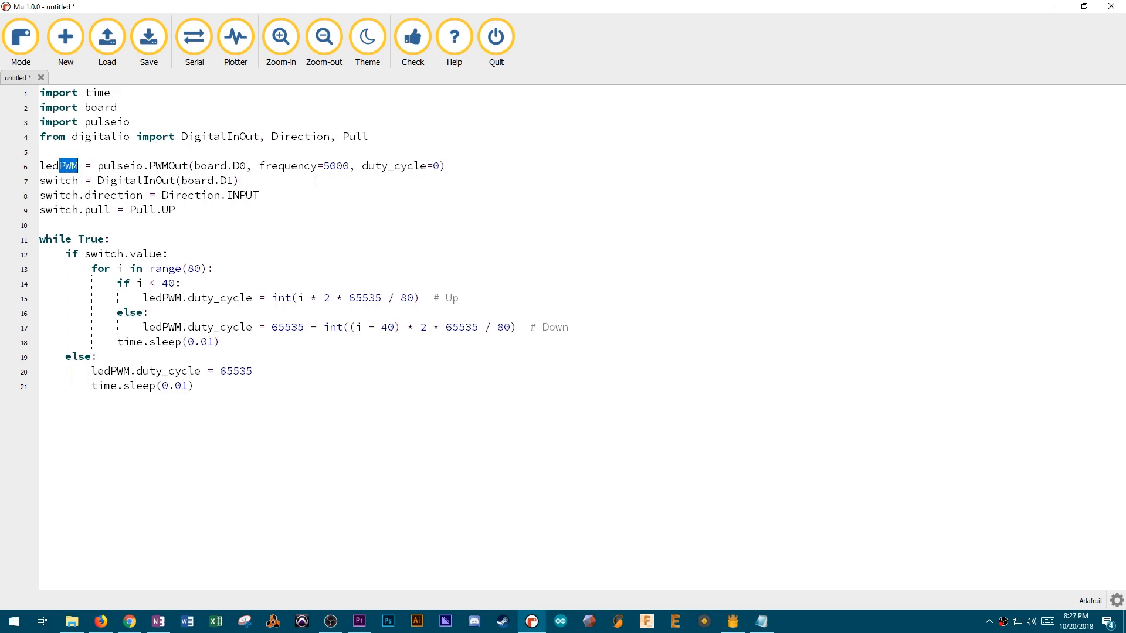
drag(139, 283, 246, 297)
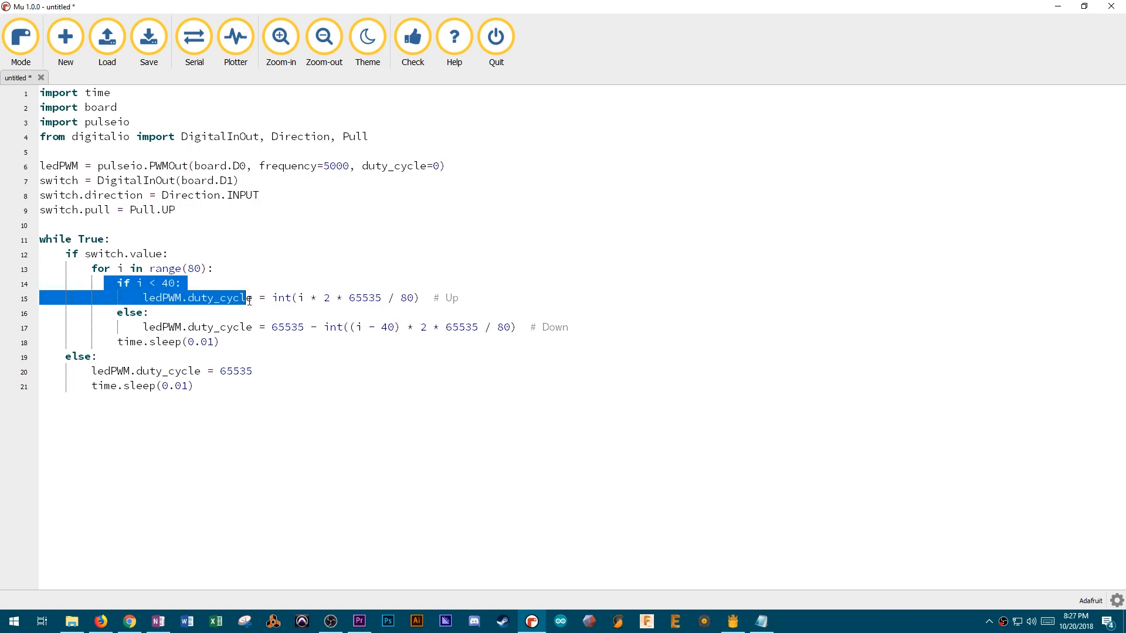
drag(247, 297, 222, 342)
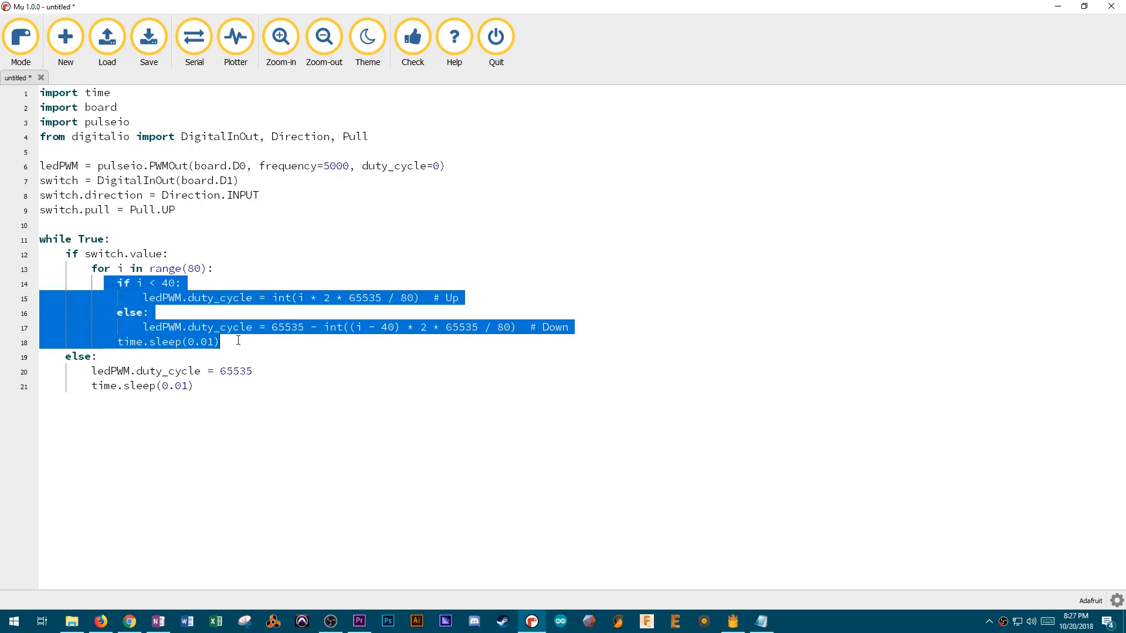
click(279, 342)
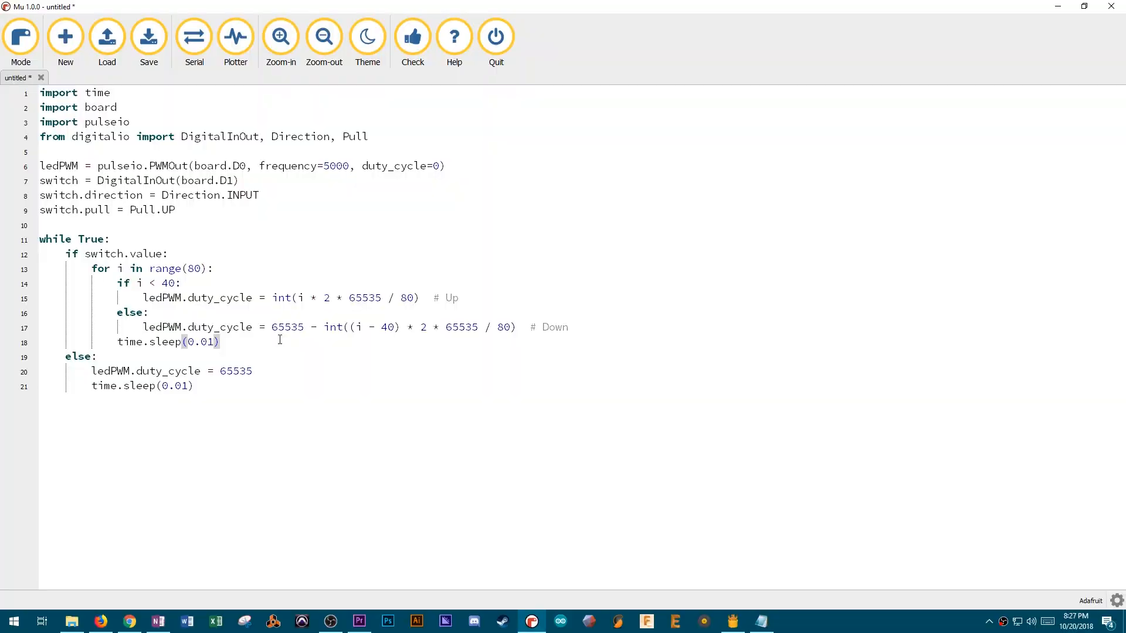
triple_click(115, 254)
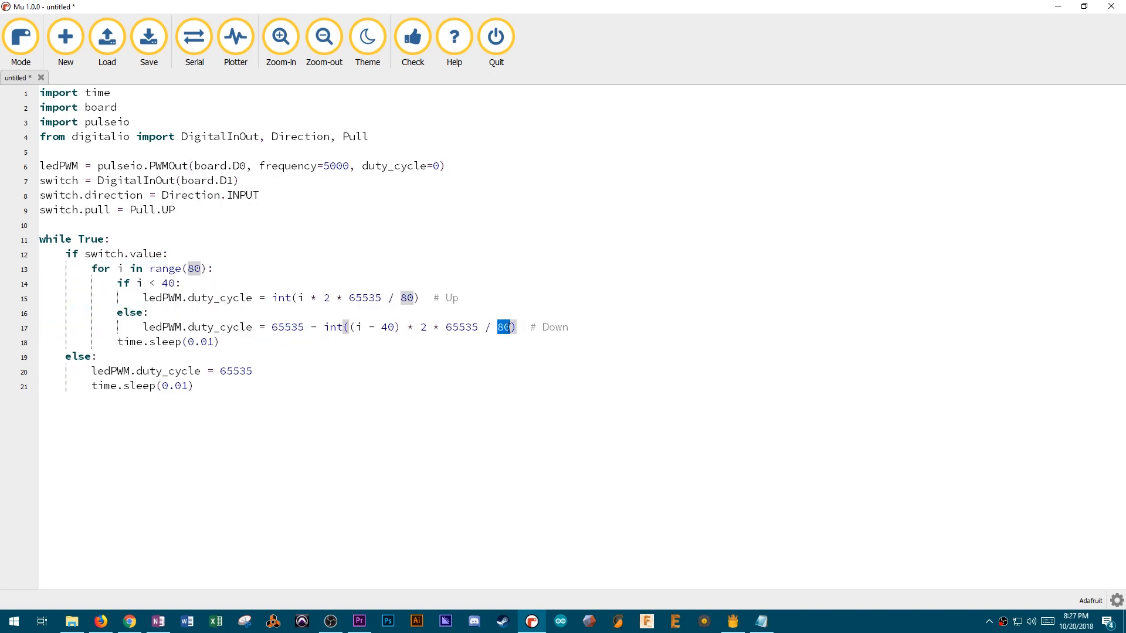
double_click(77, 356)
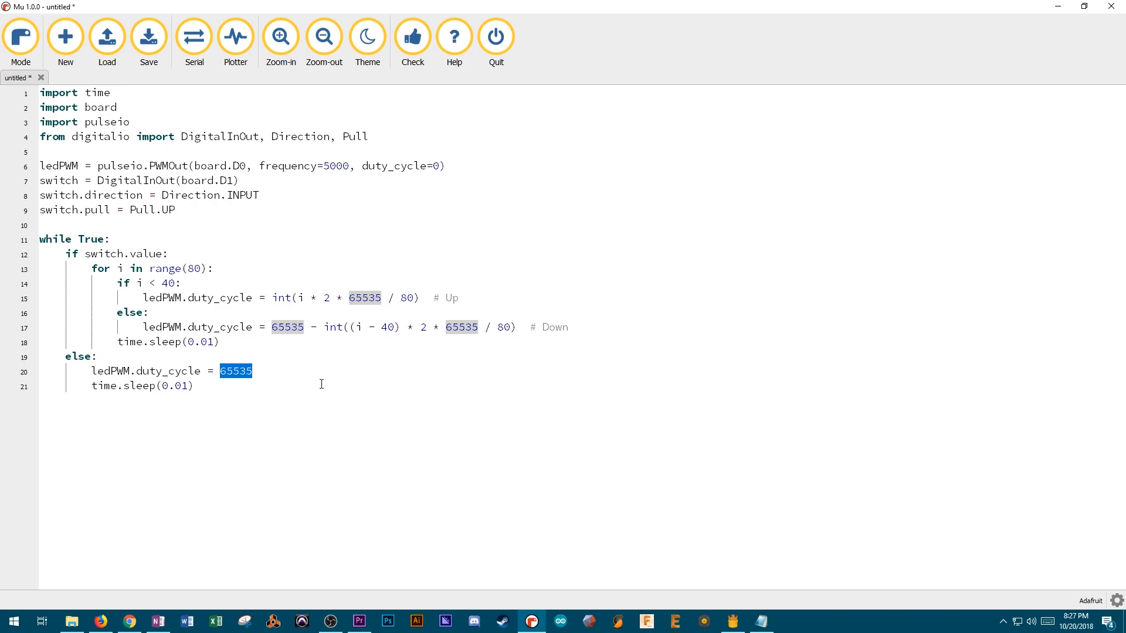
mouse_move(226, 395)
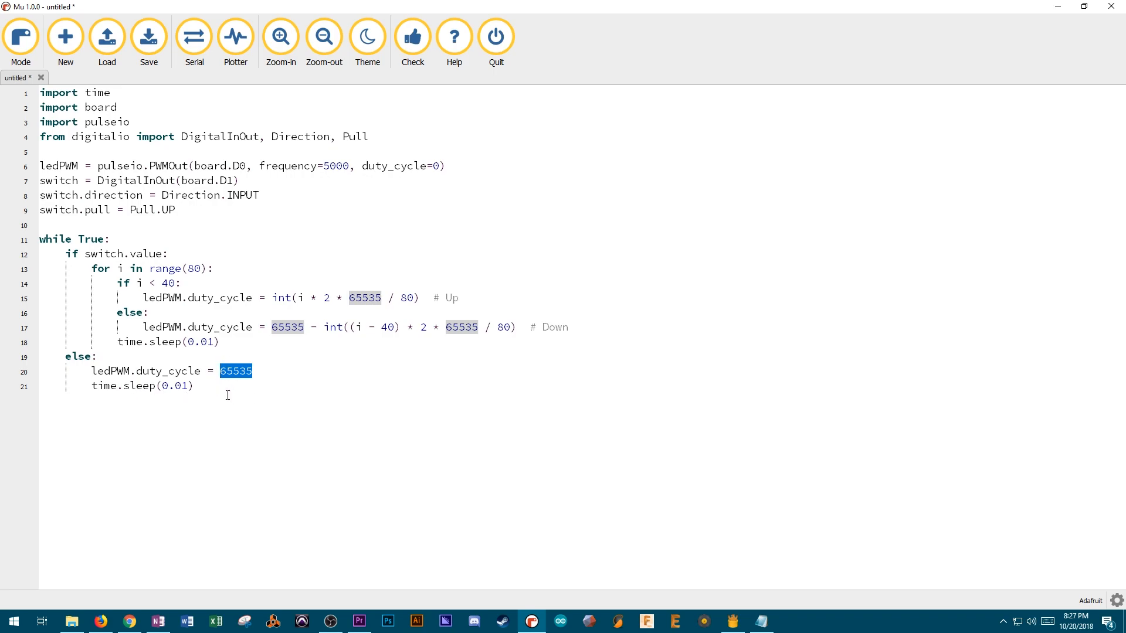